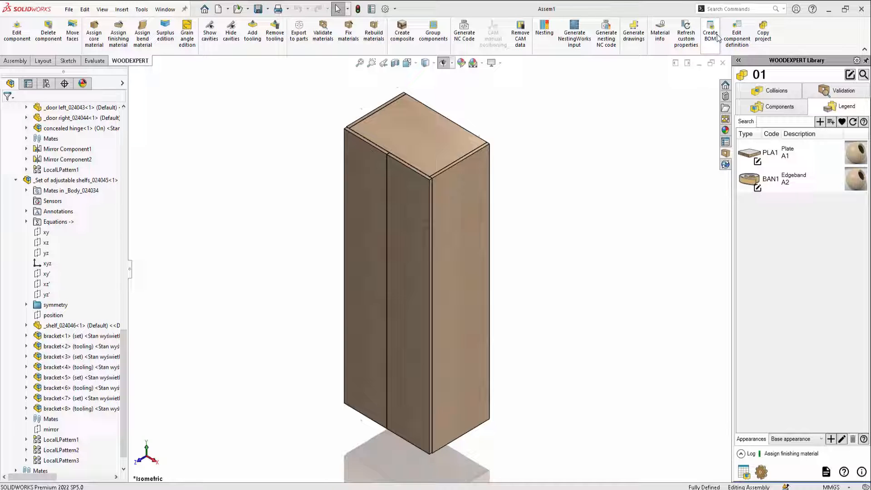
# Generate the Assem1 bill of materials for the cabinet from the WOODEXPERT ribbon.
pyautogui.click(710, 28)
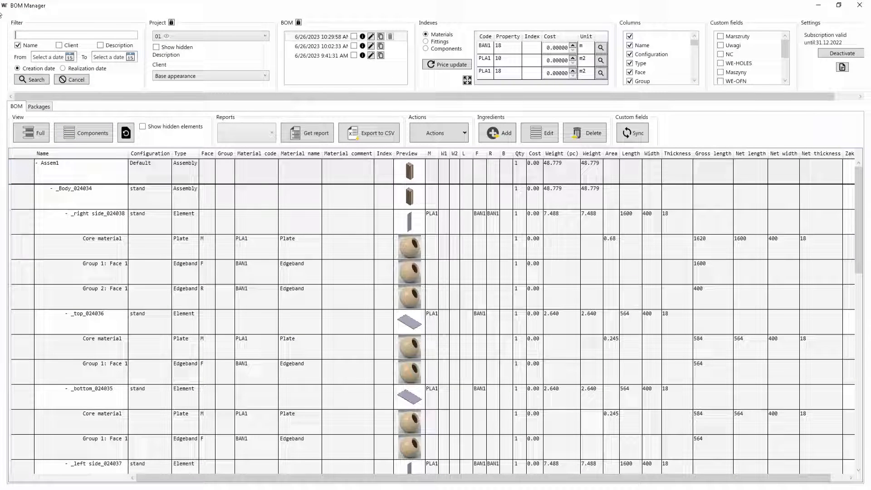
# Add Package 1 with both sides, top and bottom, stacked in three layers (1600×400×54).
pyautogui.click(39, 106)
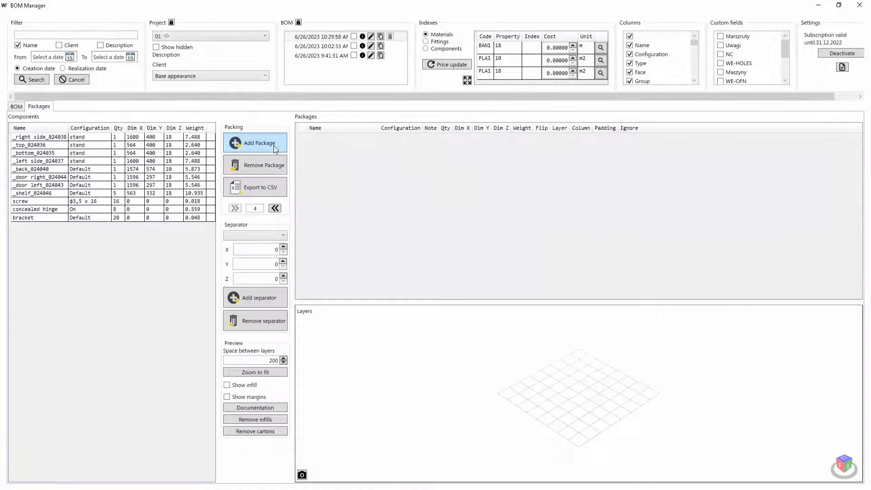
pyautogui.click(256, 142)
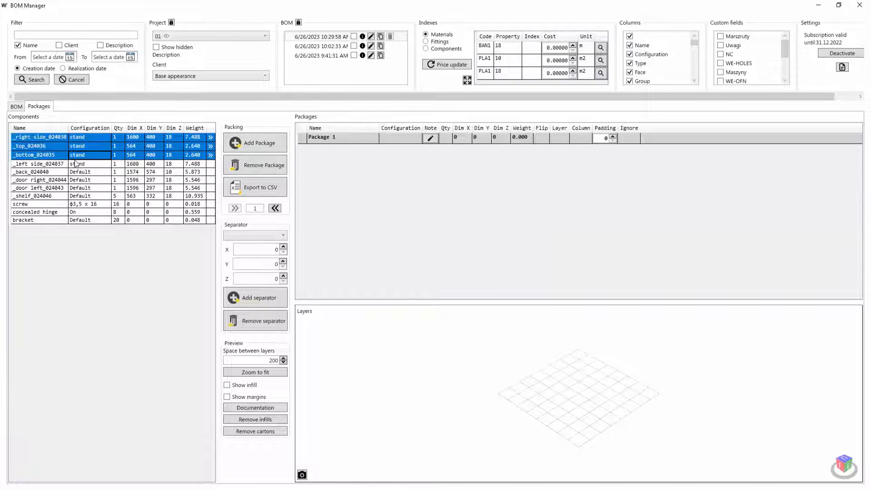
pyautogui.click(336, 137)
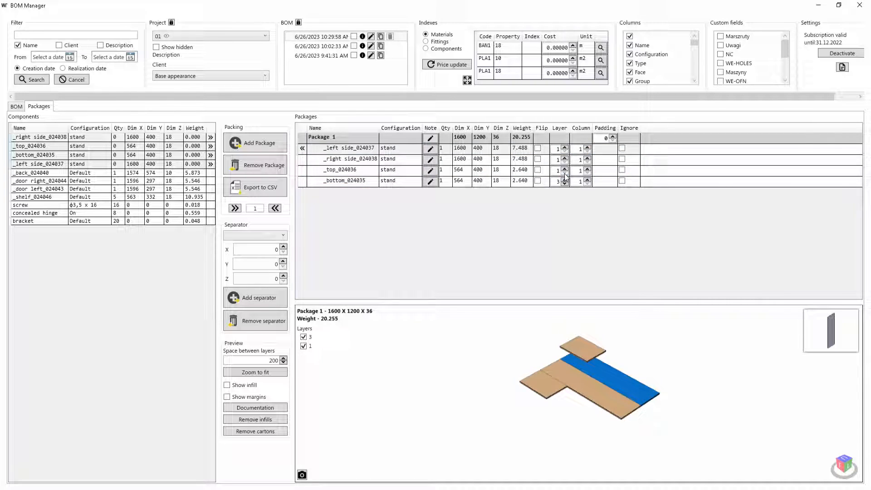
pyautogui.click(587, 145)
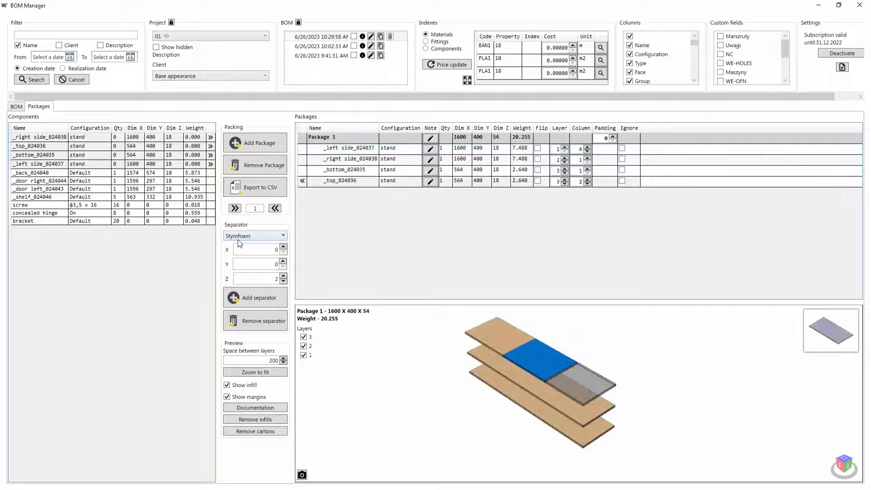
# Add a Styrofoam separator sized 1600×402×3 as the top layer, then orbit the preview.
pyautogui.click(256, 249)
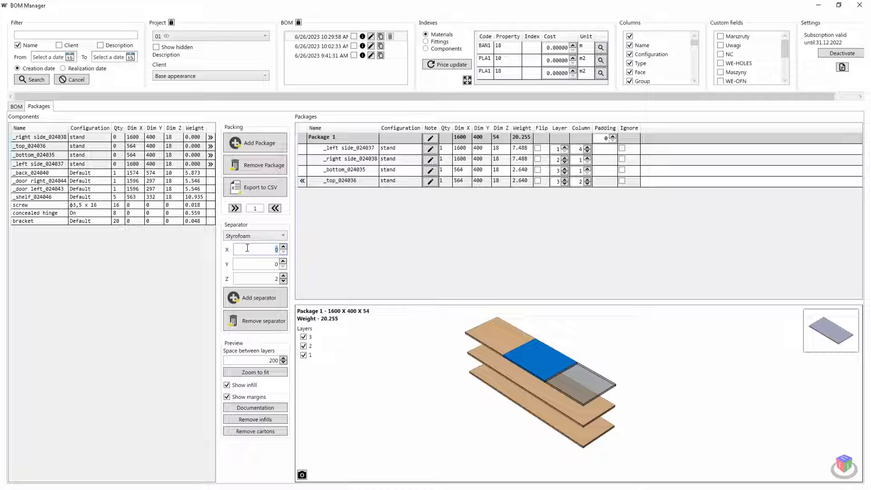
pyautogui.write('1600')
pyautogui.click(260, 264)
pyautogui.write('402')
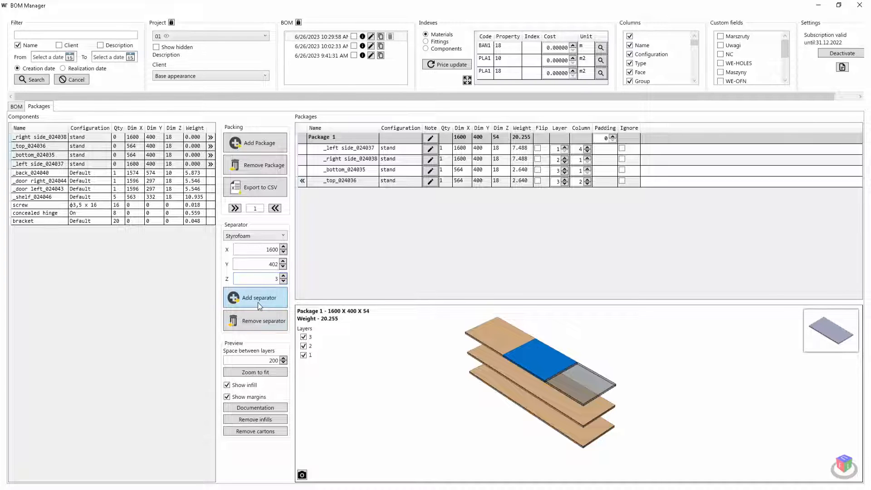
pyautogui.click(255, 298)
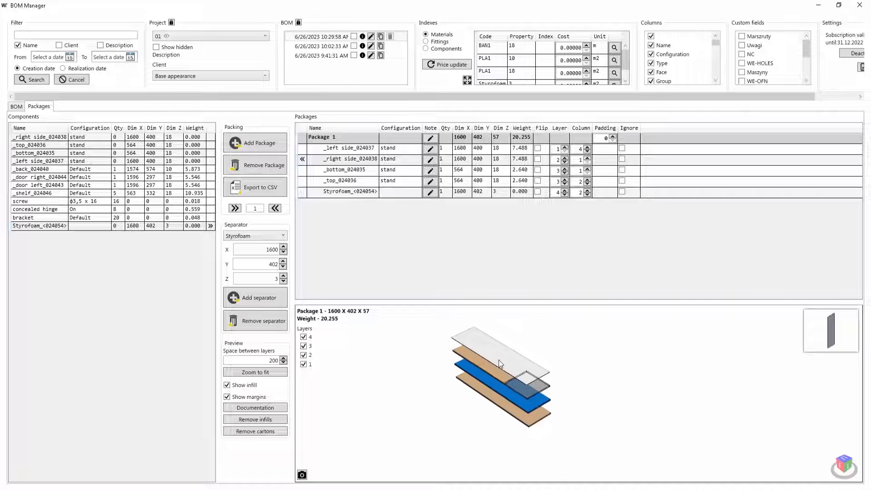
pyautogui.moveTo(500, 364); pyautogui.dragTo(497, 390)
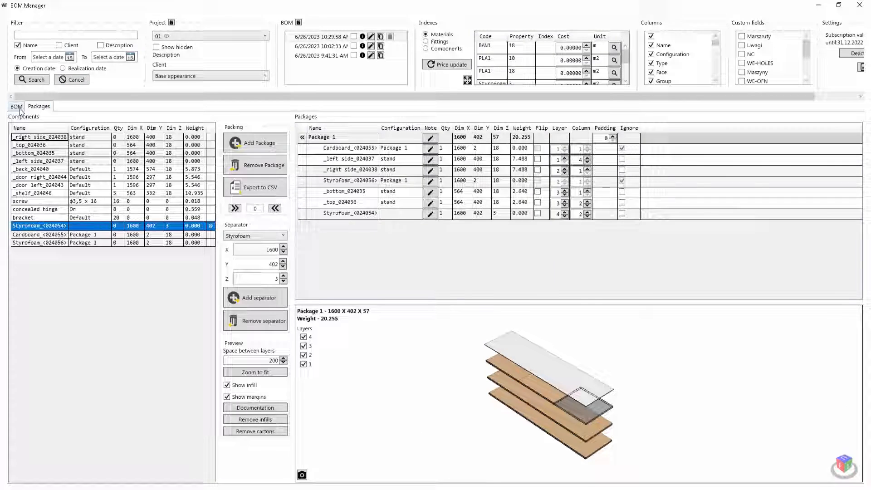
# Check the separator rows in the BOM, then open Package 1's infills and documentation dialog.
pyautogui.click(13, 106)
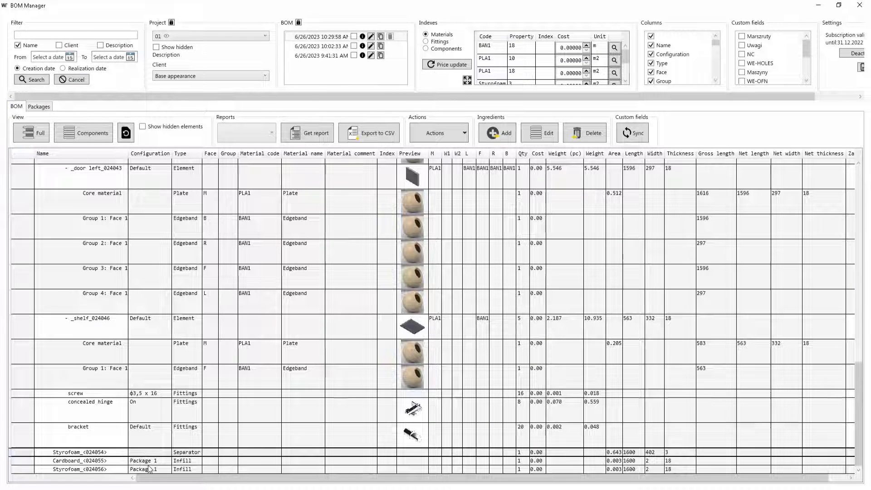
pyautogui.click(39, 106)
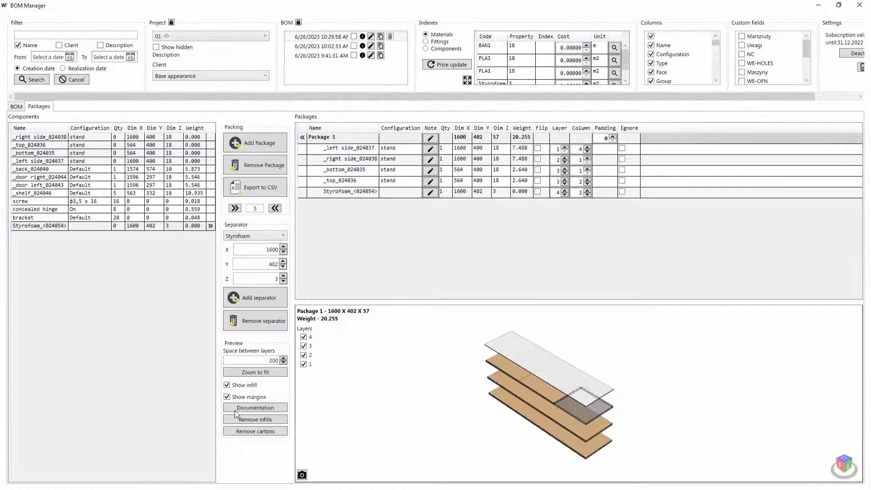
pyautogui.click(255, 407)
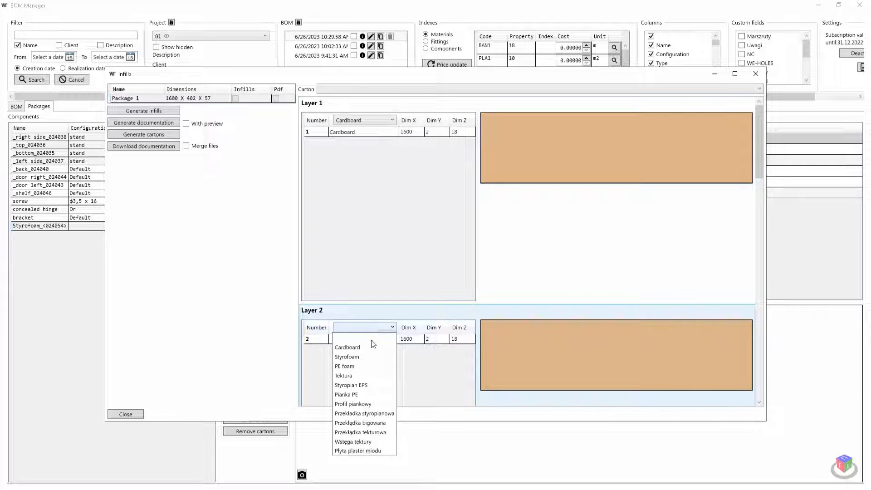
# Set Styrofoam infill for layer 2, choose layer 4's material, and generate the infills.
pyautogui.click(347, 357)
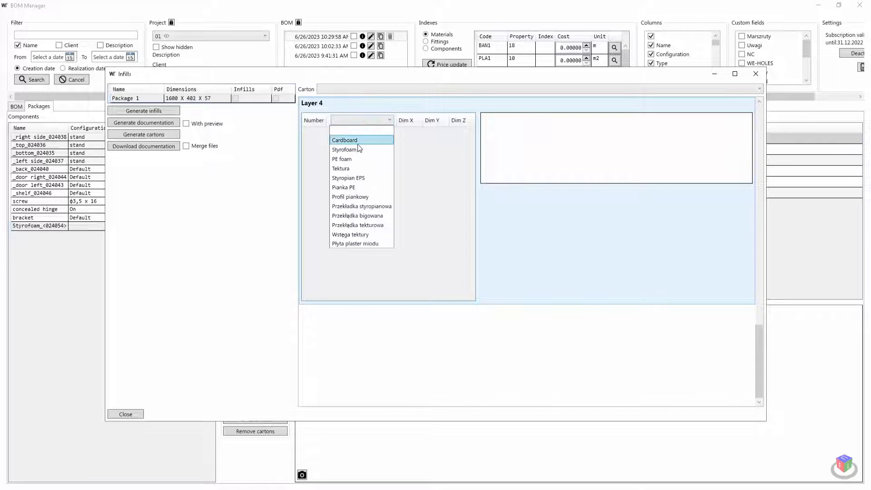
pyautogui.click(347, 149)
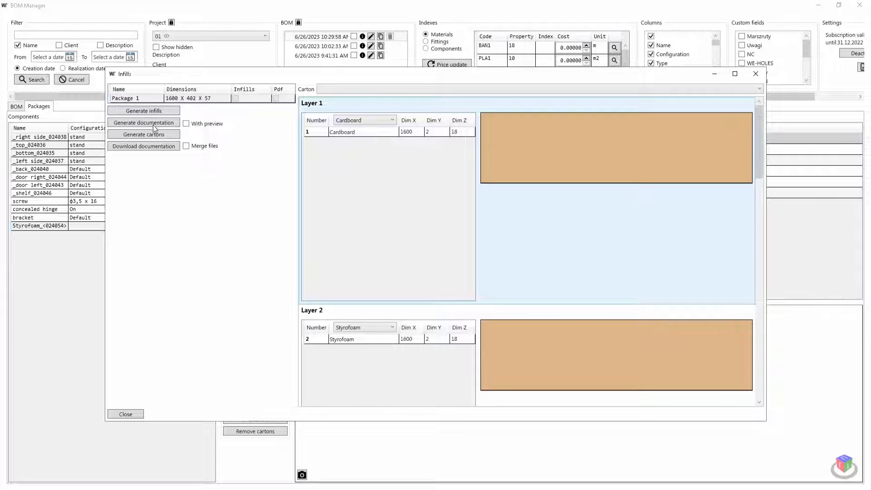
pyautogui.click(143, 111)
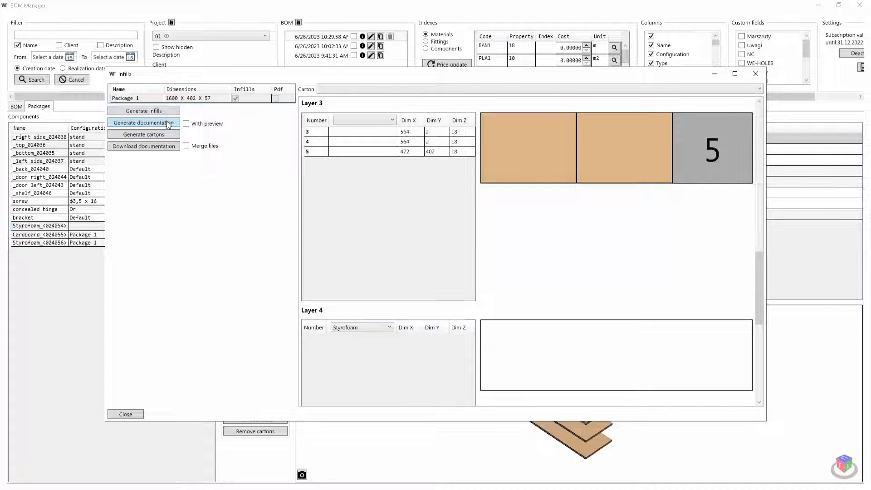
# Generate the PDF documentation with preview and merged files, and download it.
pyautogui.click(186, 124)
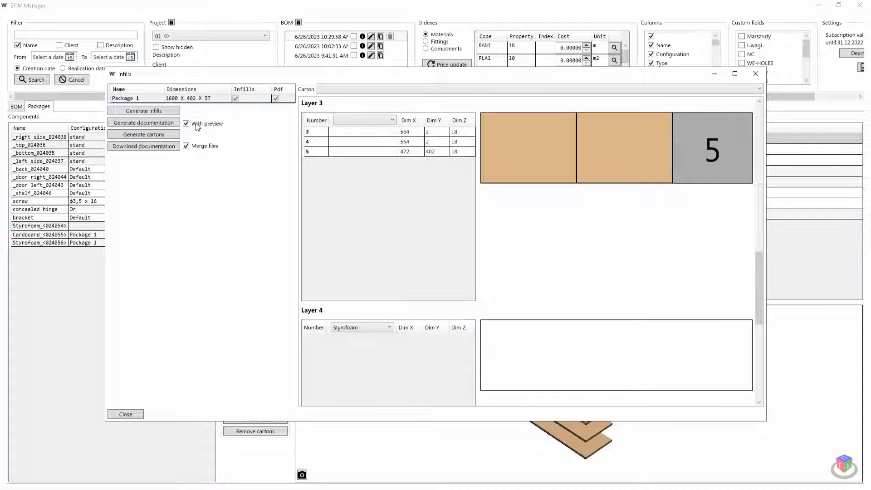
pyautogui.click(143, 146)
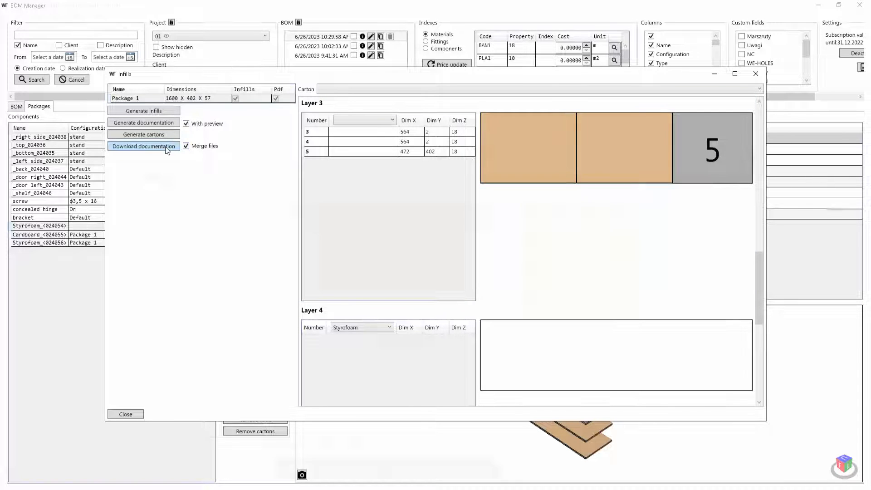
pyautogui.click(143, 146)
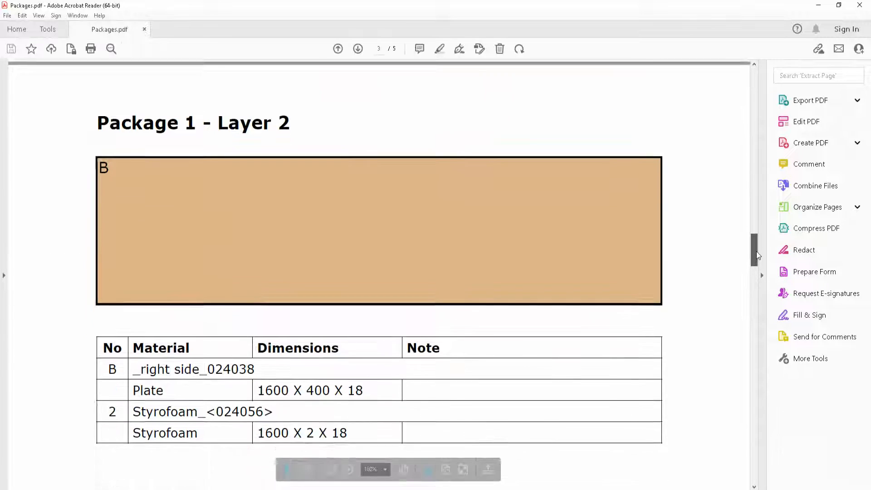
# Scroll through Packages.pdf to review the Layer 2 and Layer 3 pages.
pyautogui.click(810, 100)
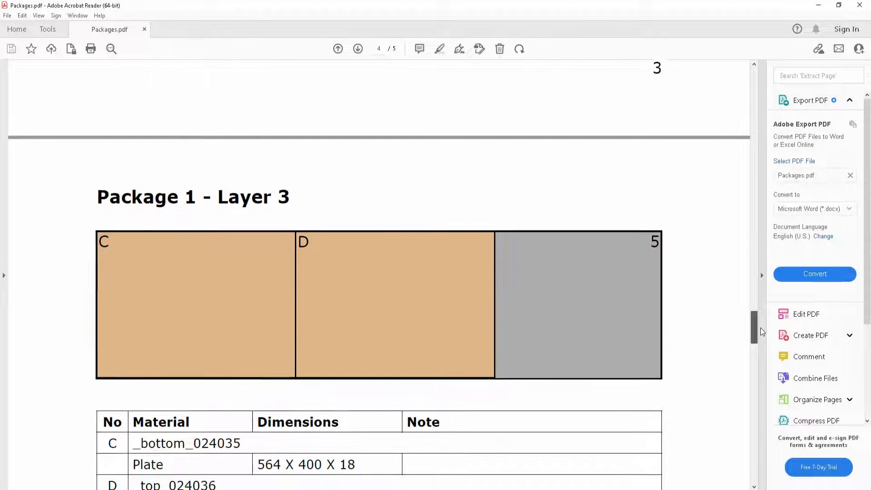
pyautogui.scroll(-3)
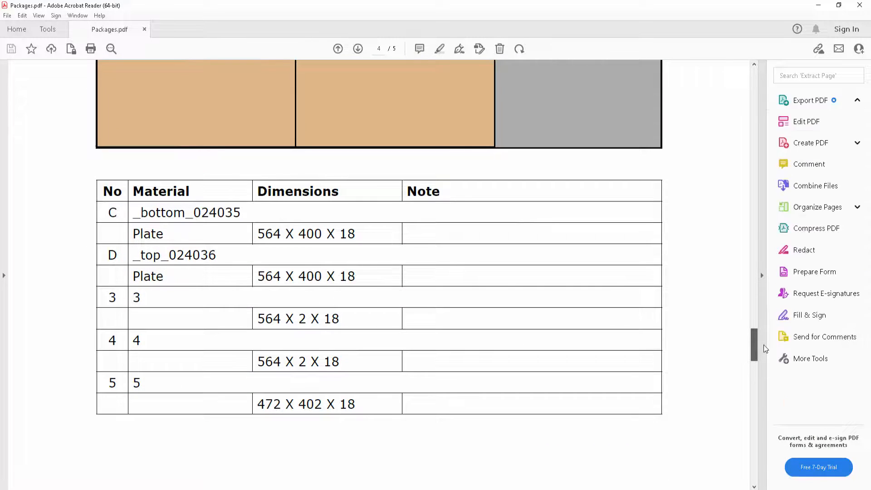
pyautogui.scroll(-3)
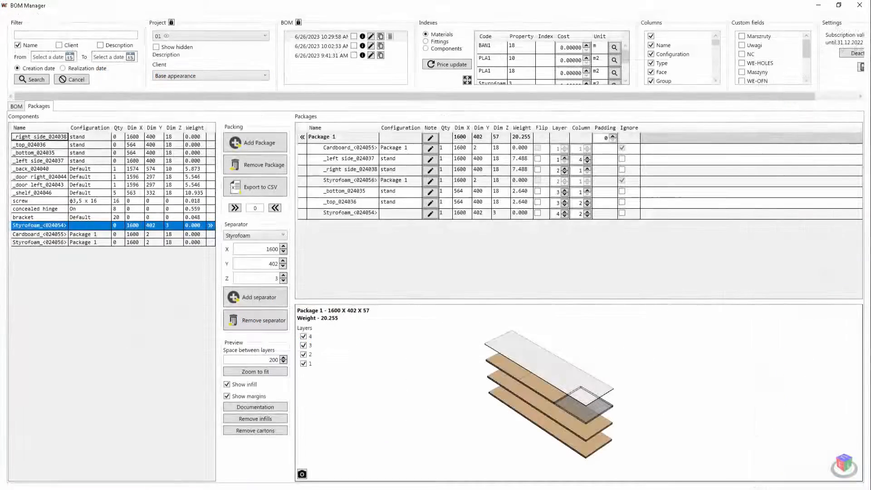
# Open woodexpert3d.com/en/download and scroll to the 30-day free trial section.
pyautogui.click(255, 407)
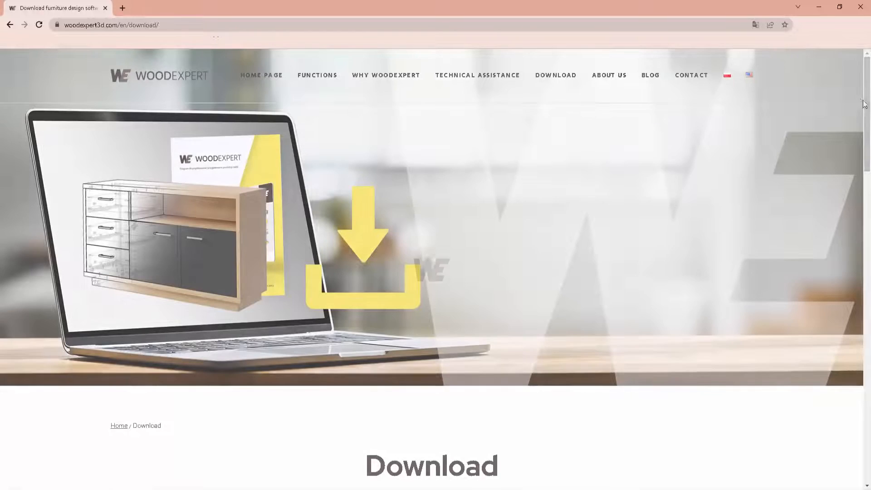
pyautogui.scroll(-3)
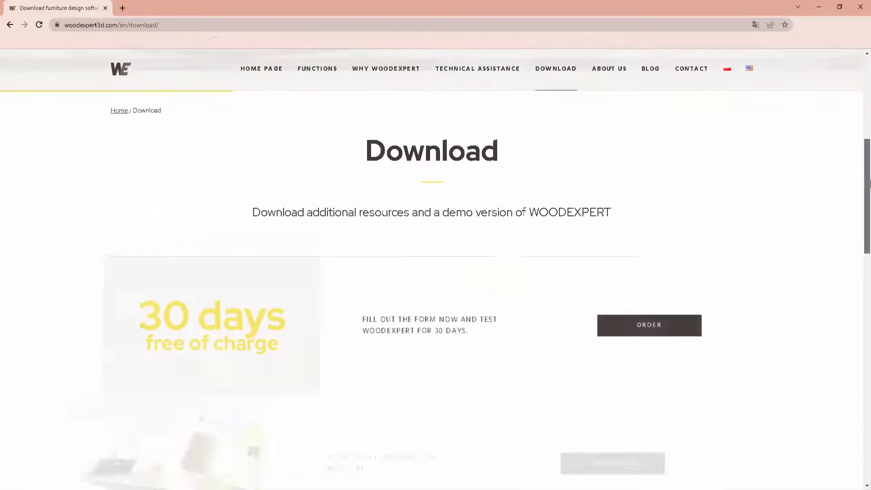